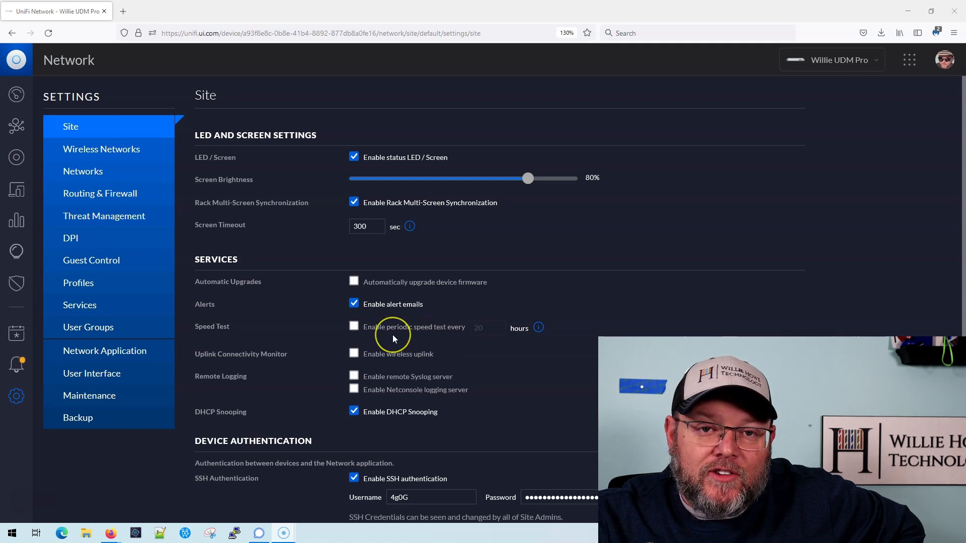
pyautogui.moveTo(393, 337)
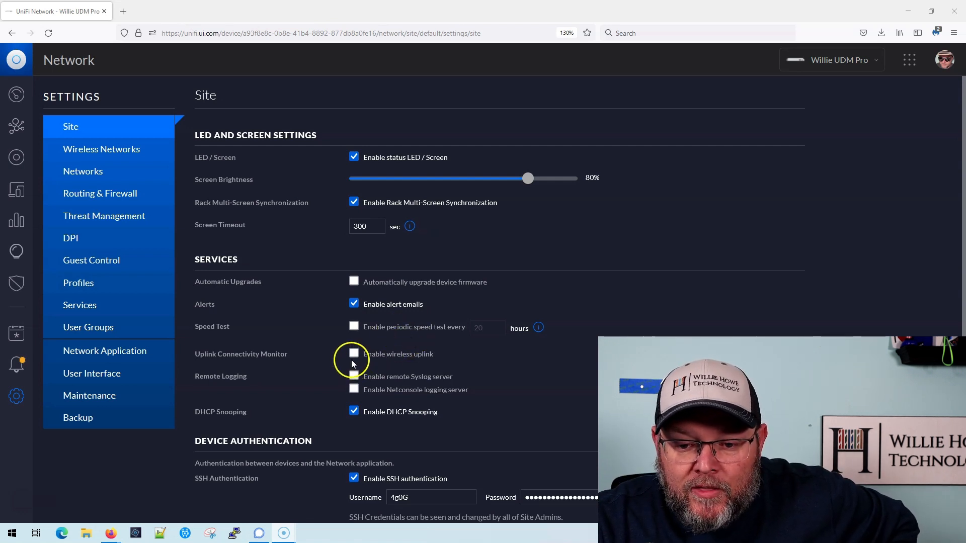
pyautogui.scroll(-3)
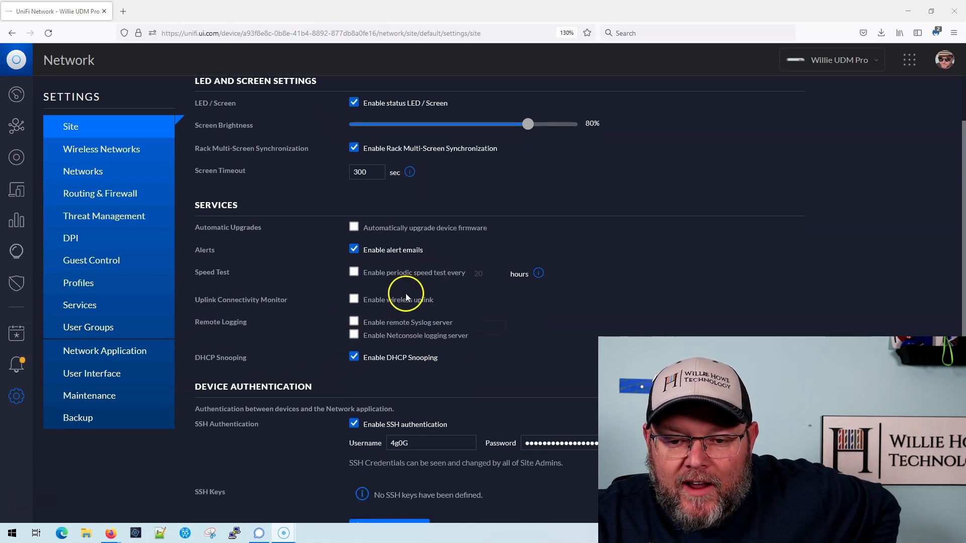
pyautogui.moveTo(306, 301)
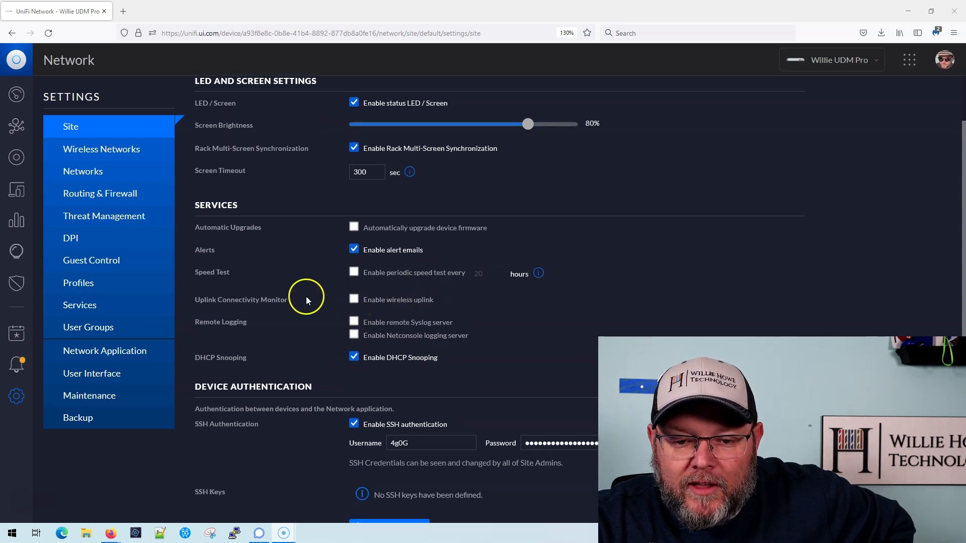
pyautogui.moveTo(316, 301)
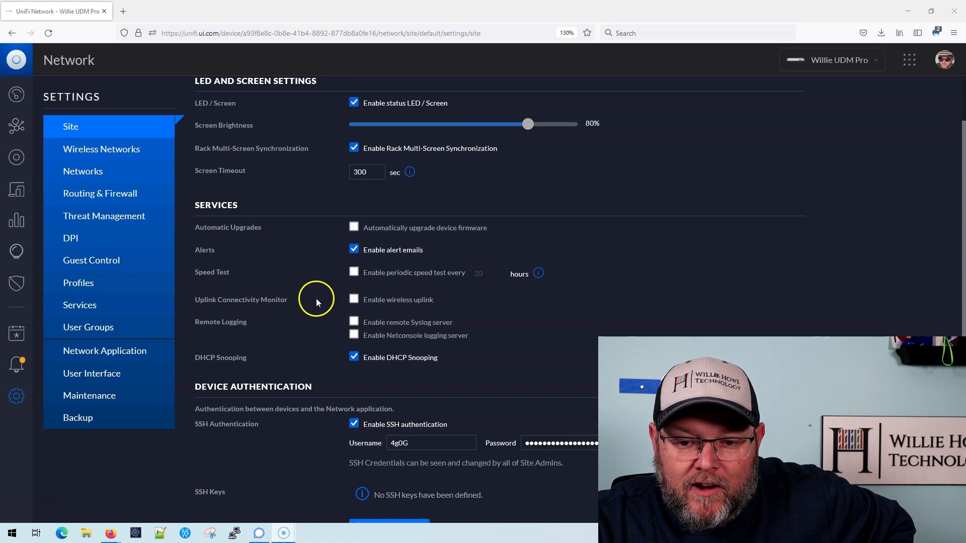
pyautogui.click(354, 300)
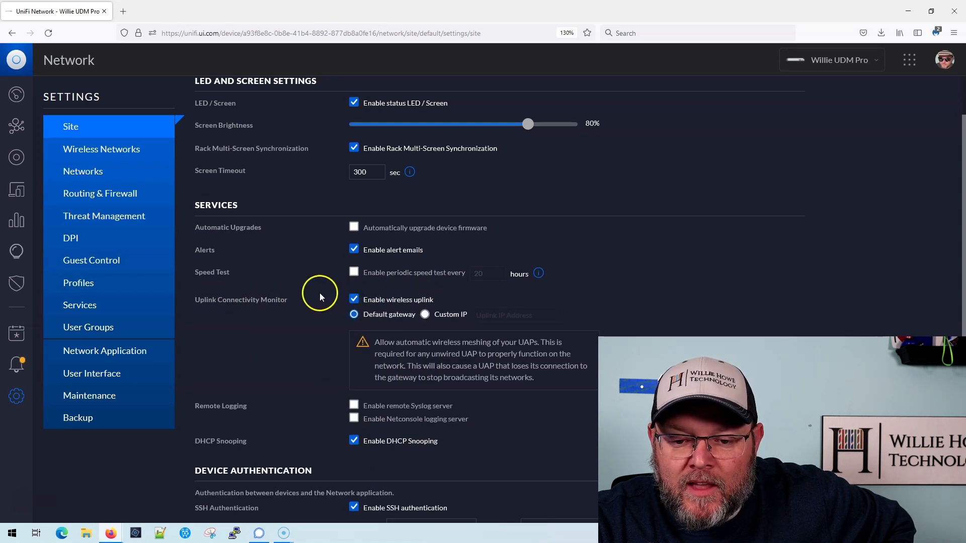
pyautogui.moveTo(336, 313)
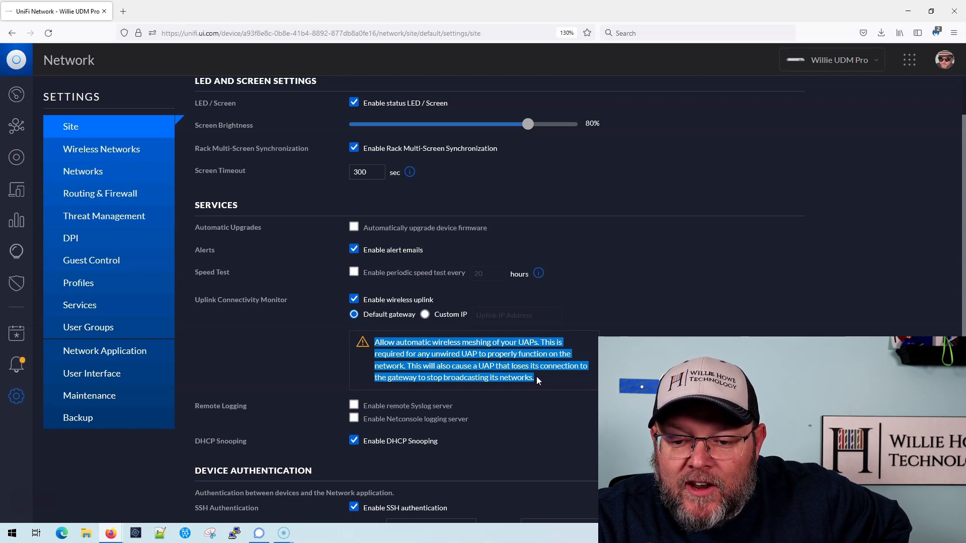
pyautogui.moveTo(469, 368)
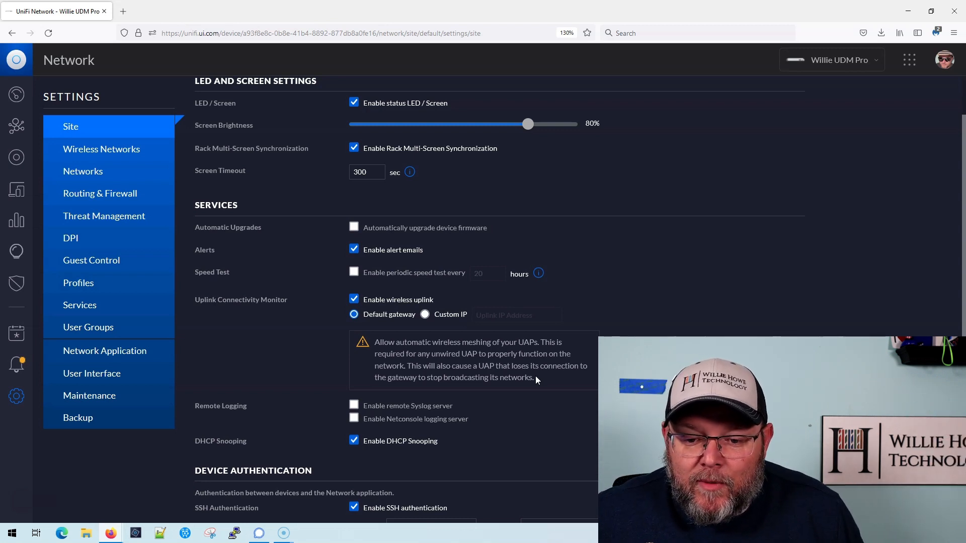
pyautogui.moveTo(332, 323)
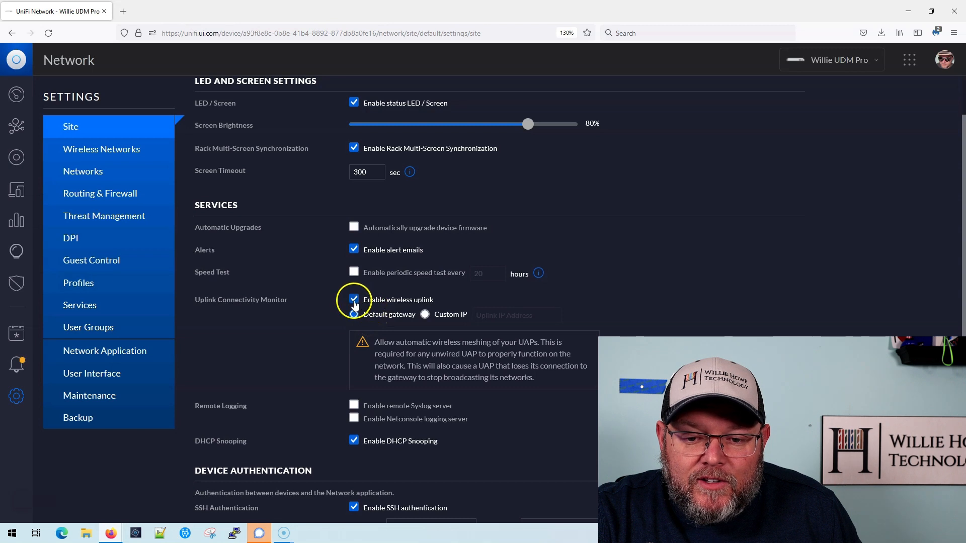
pyautogui.click(354, 299)
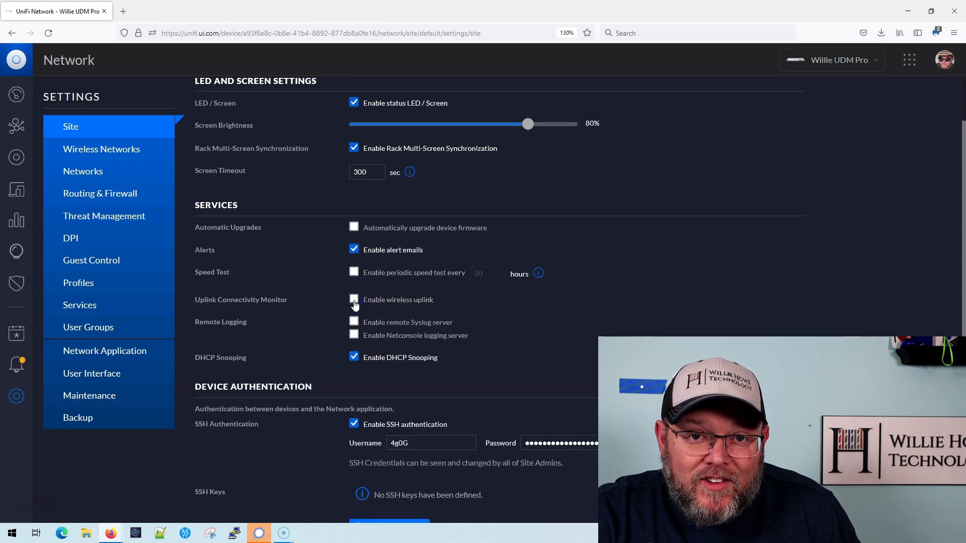